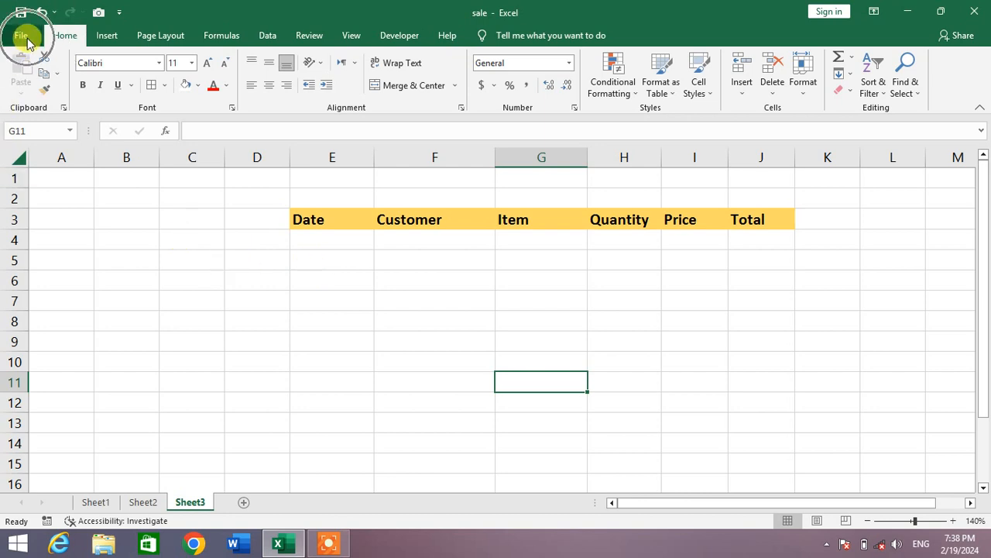
- Reach the Excel Options dialog through File > More > Options
click(22, 36)
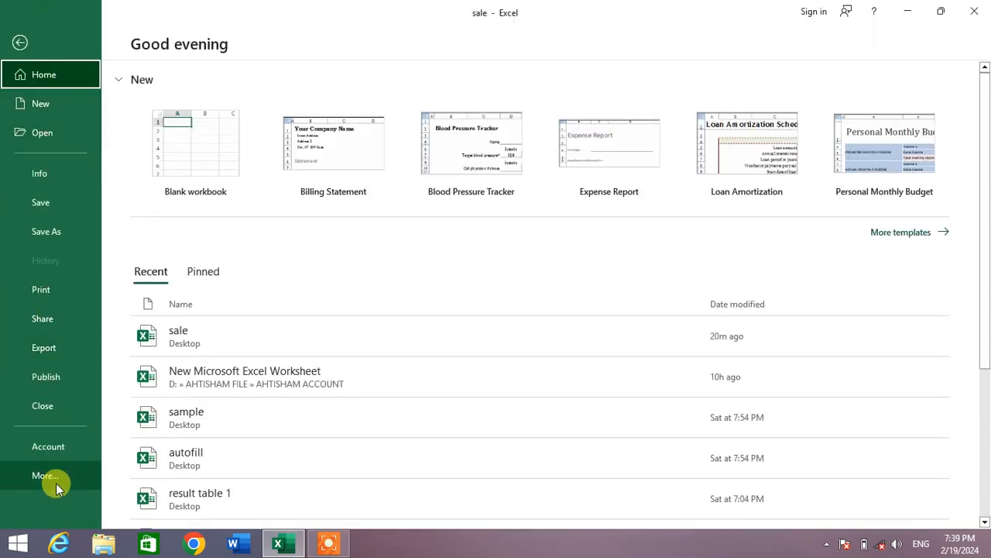
click(43, 473)
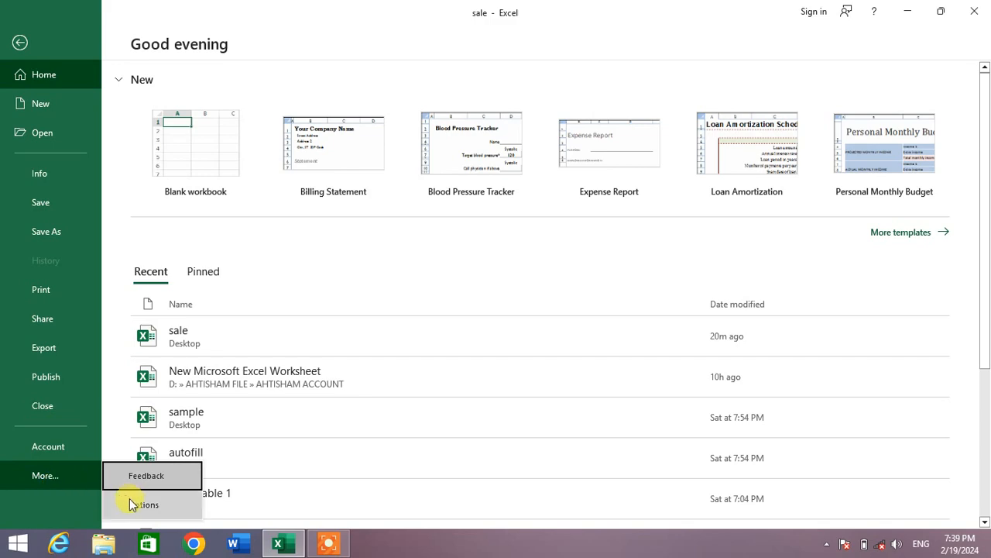
click(145, 505)
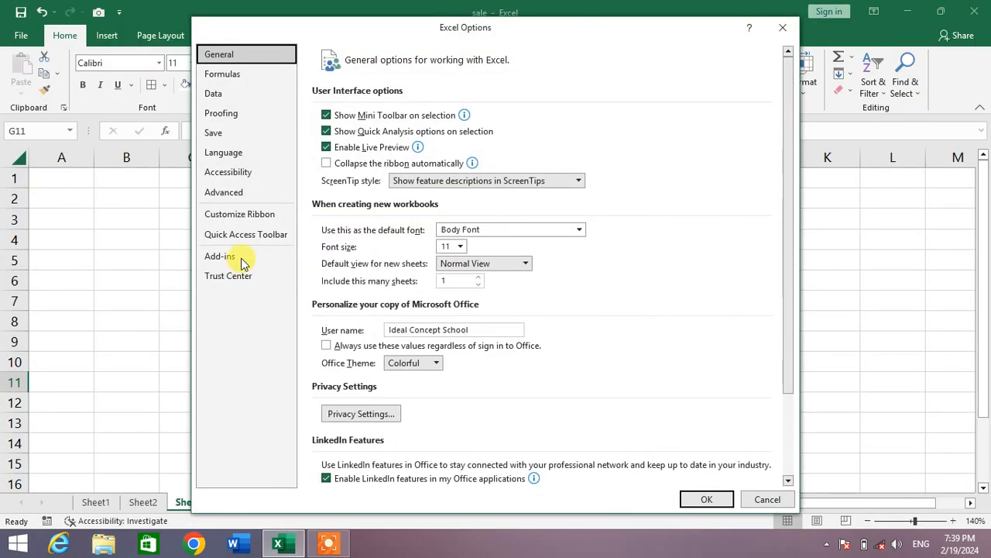
- Show the Advanced category's 'Display options for this worksheet' section for Sheet3
click(223, 192)
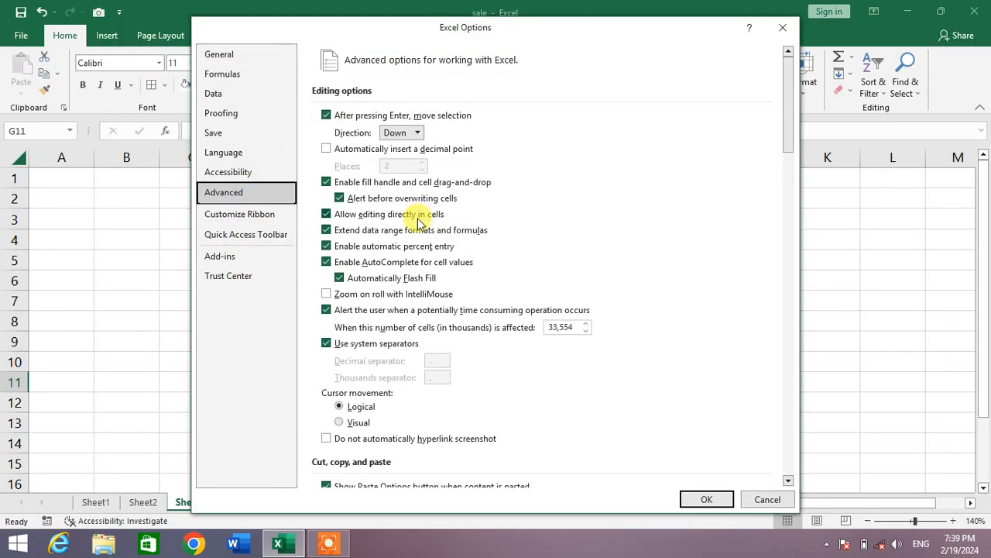
scroll(down, 3)
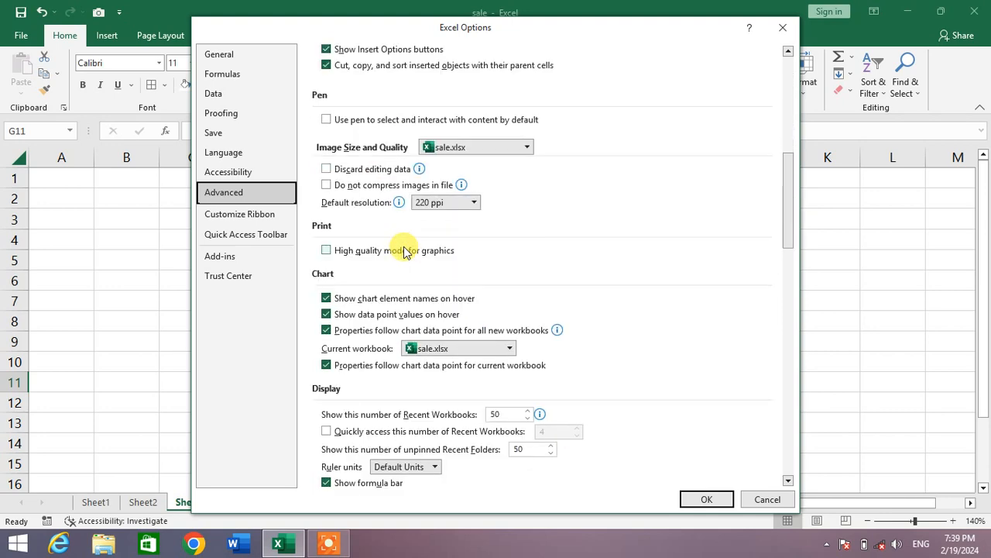
scroll(down, 3)
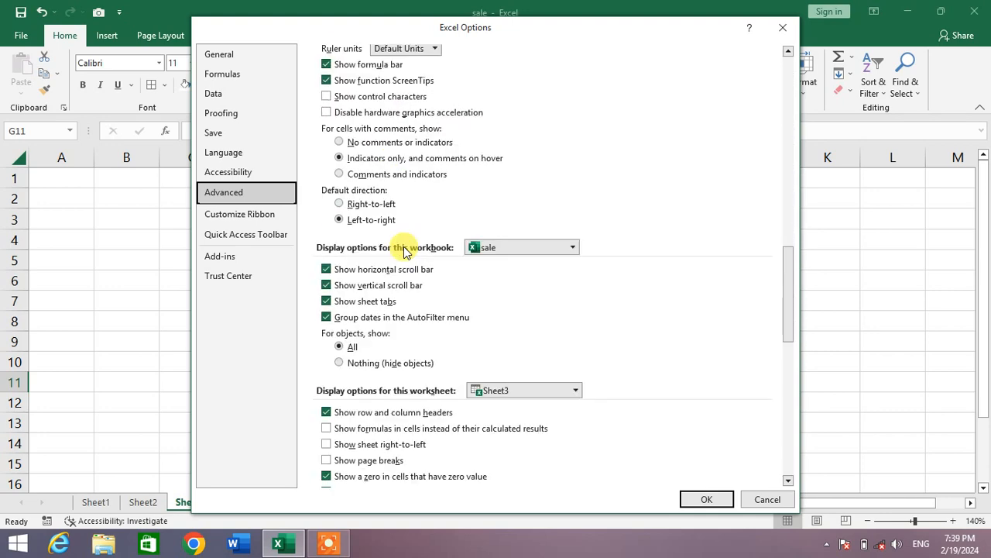
scroll(down, 3)
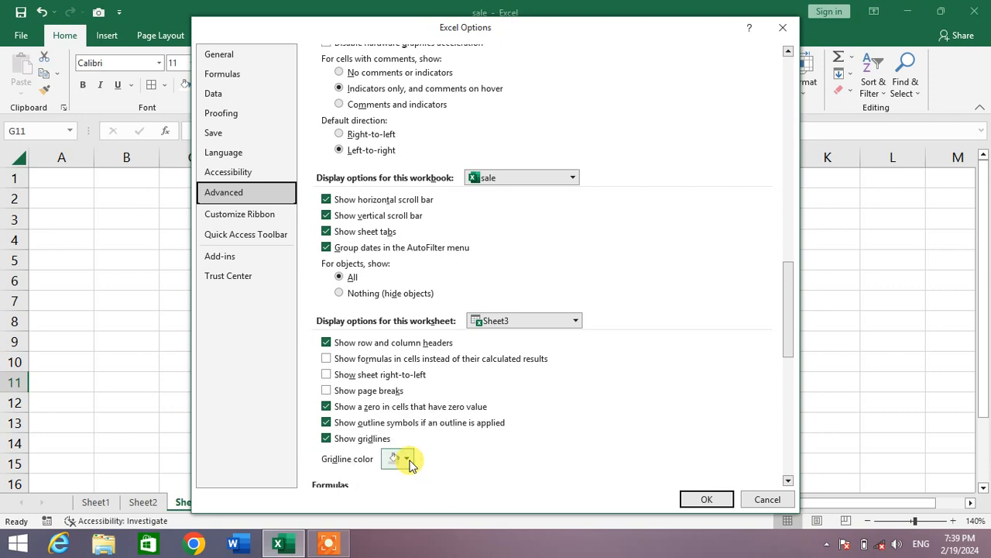
- Choose dark brown as the gridline colour and confirm with OK
click(406, 458)
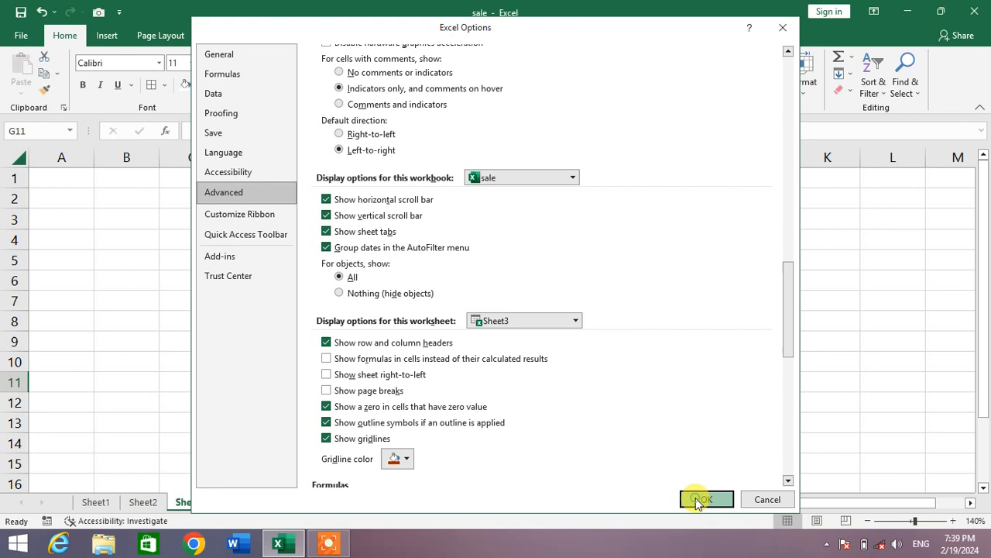
click(707, 499)
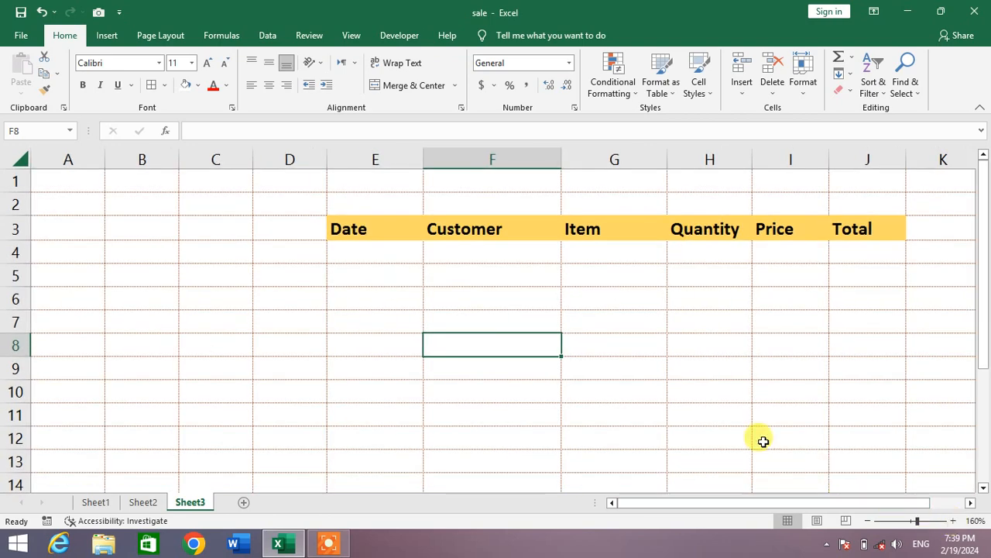
click(945, 521)
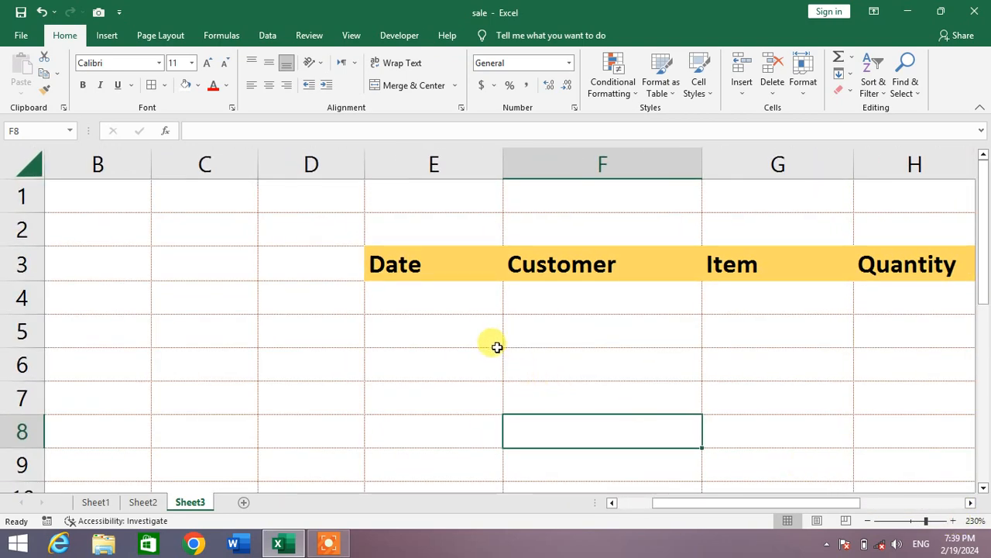
mouse_move(501, 350)
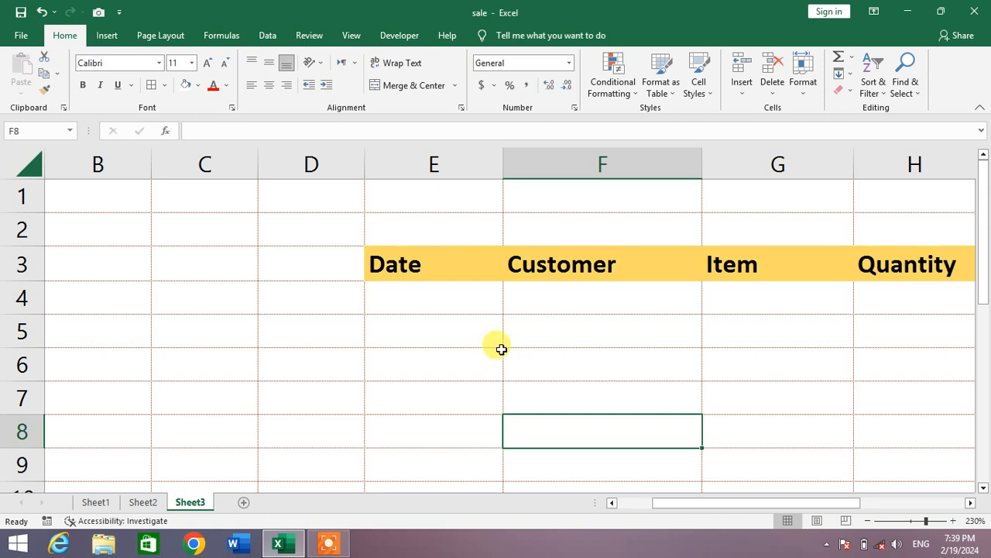
mouse_move(353, 347)
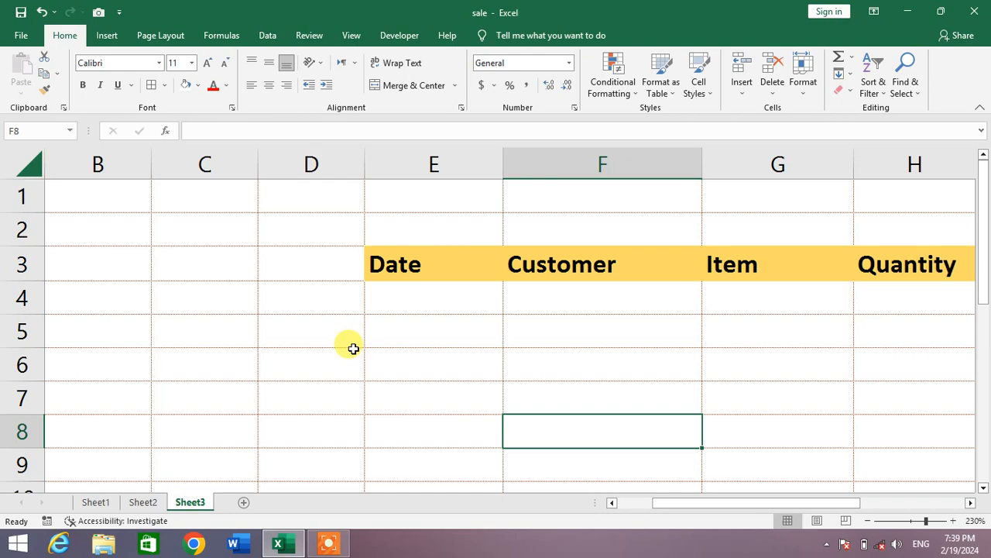
click(867, 521)
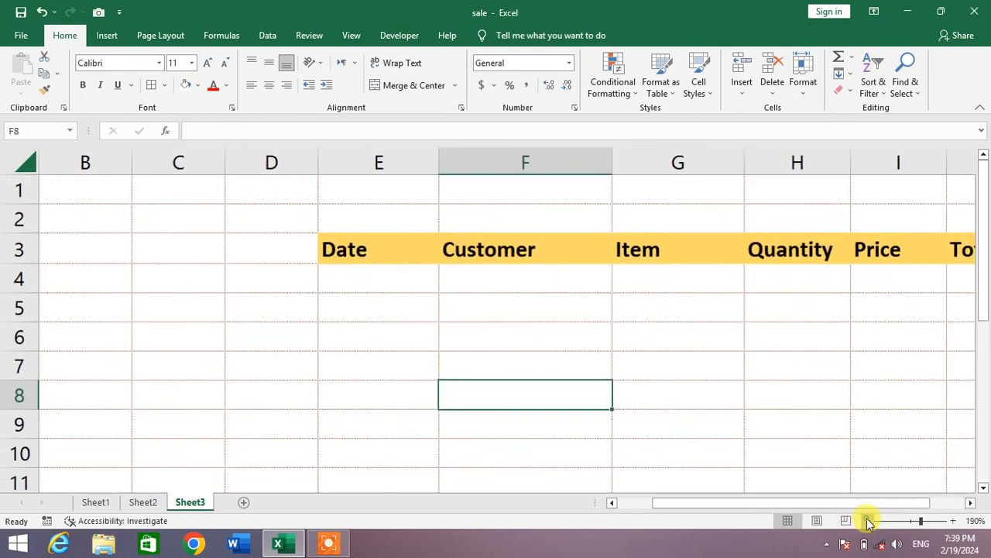